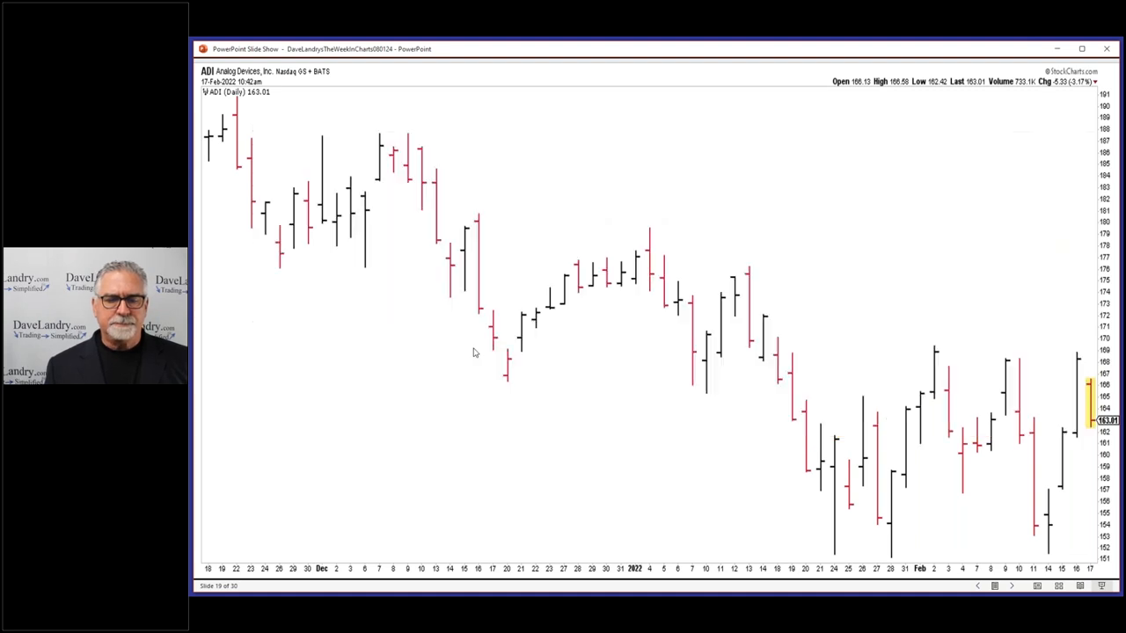
# Reveal the downtrend arrow, trendline, and resistance and support lines on the ADI chart.
pyautogui.moveTo(475, 97); pyautogui.dragTo(906, 317)
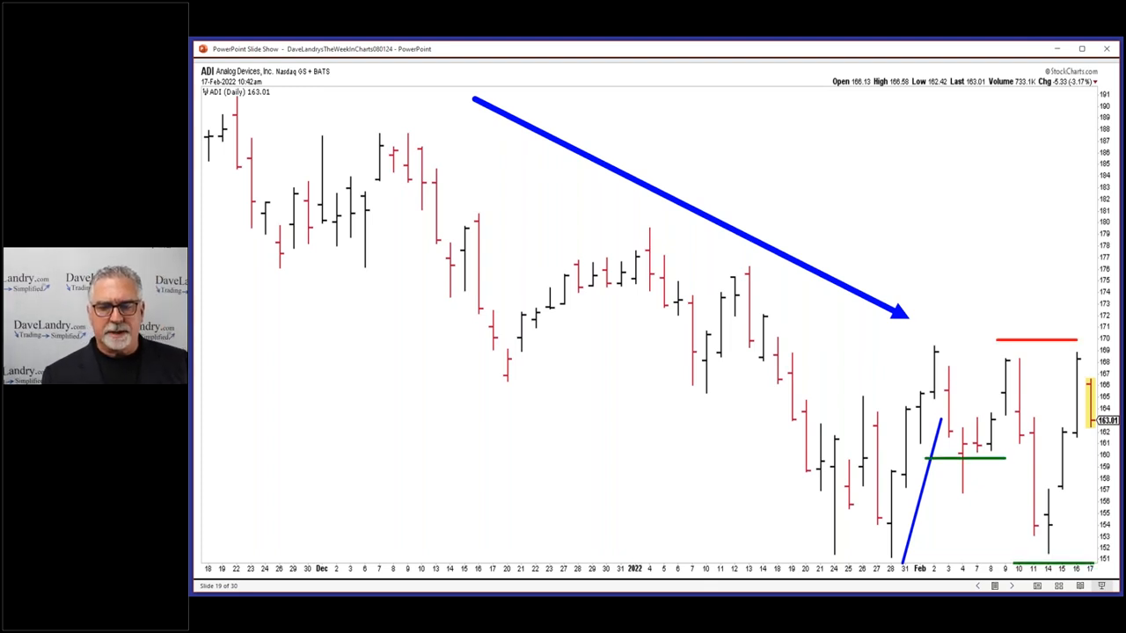
# Advance to slide 20 listing the ADI $170 put trades totalling $897.37.
pyautogui.press('Right')
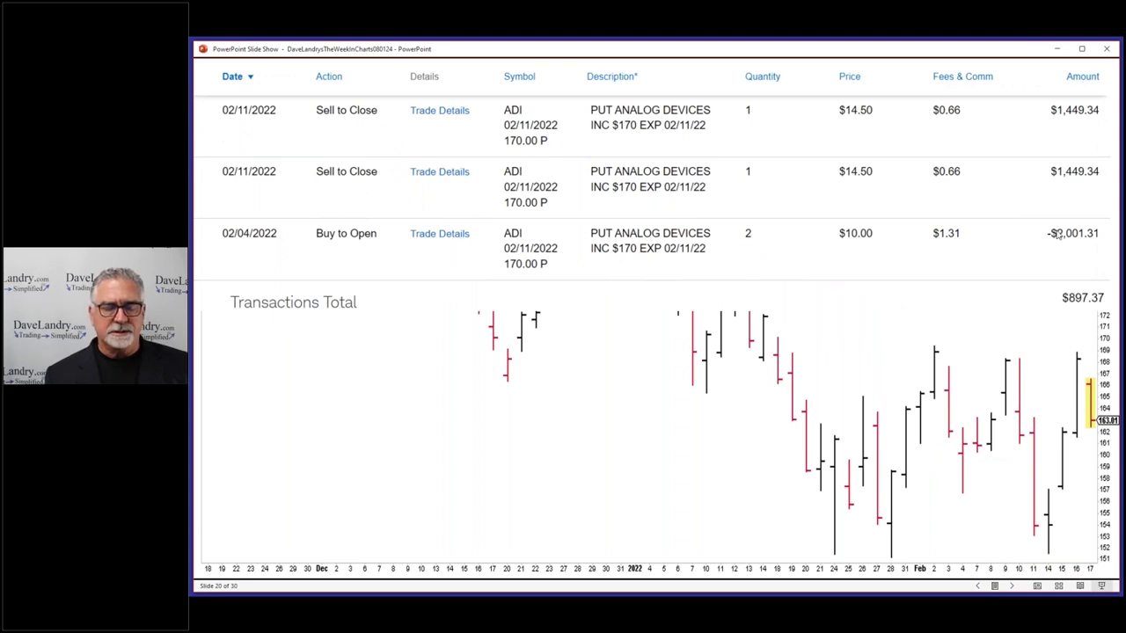
pyautogui.moveTo(1013, 230)
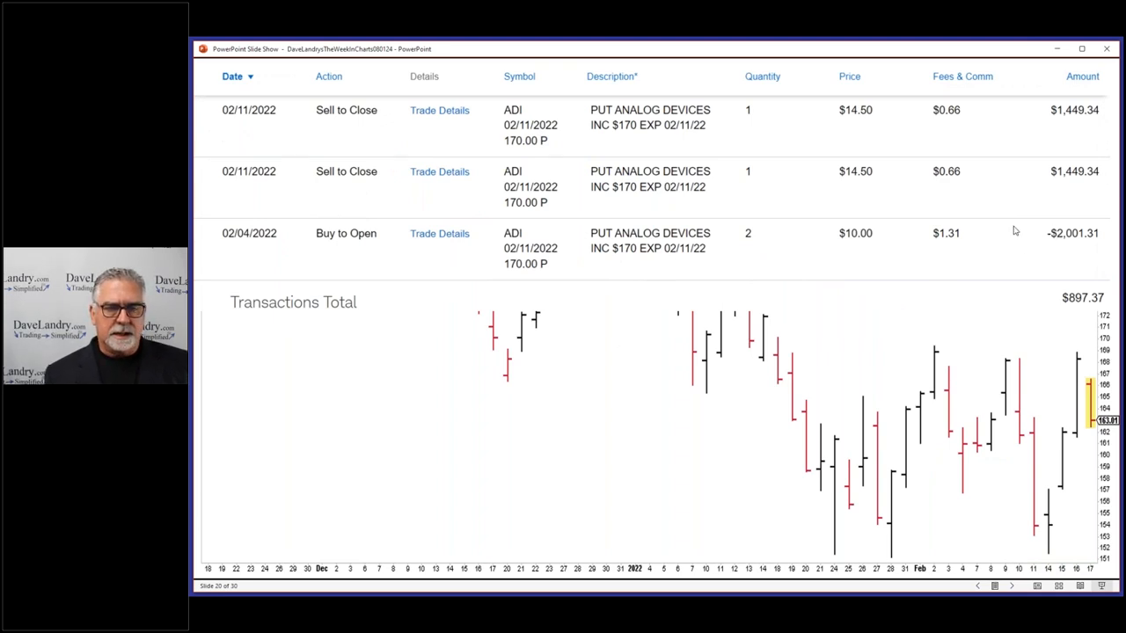
pyautogui.moveTo(865, 245)
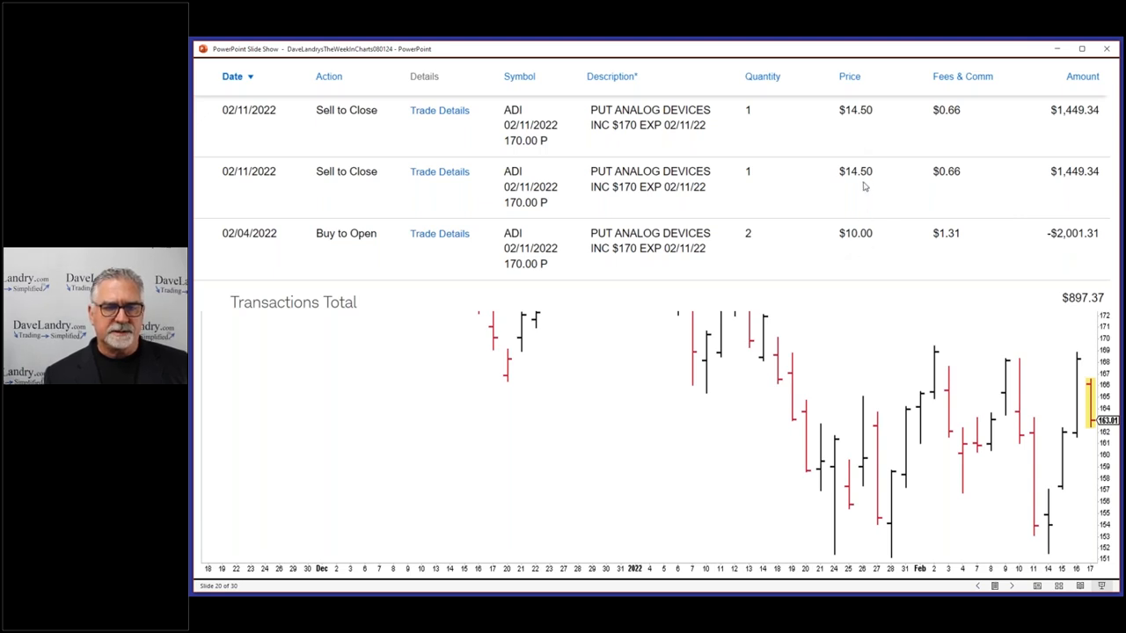
pyautogui.moveTo(765, 348)
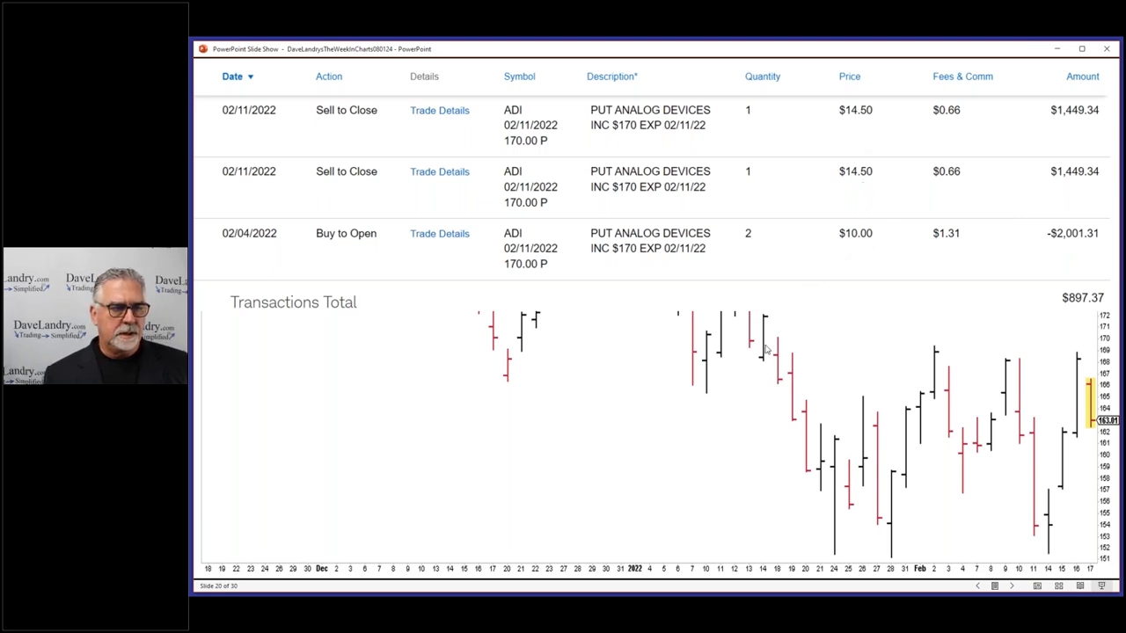